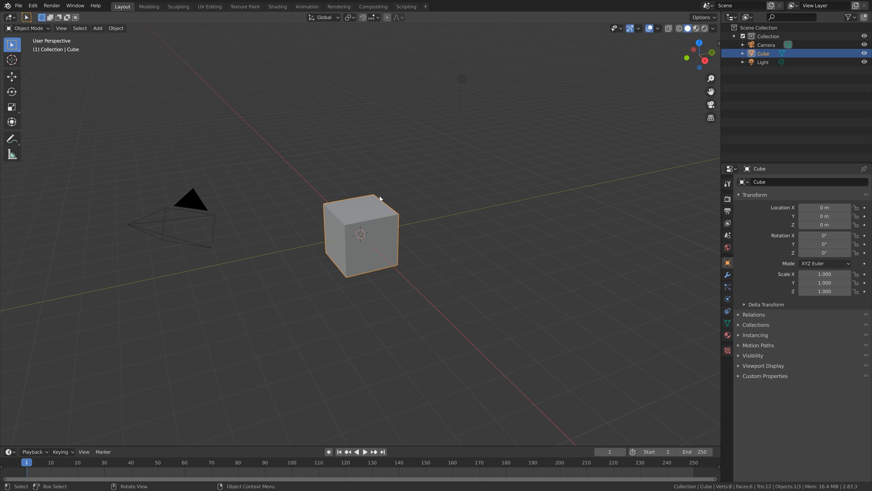
Delete the default cube, camera and light, and add a UV sphere at the origin
{"action": "key", "text": "x"}
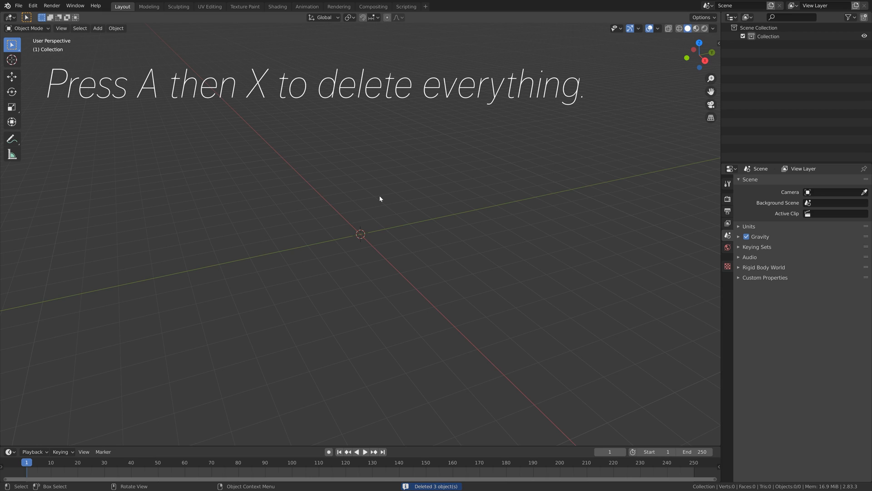
{"action": "key", "text": "shift+a"}
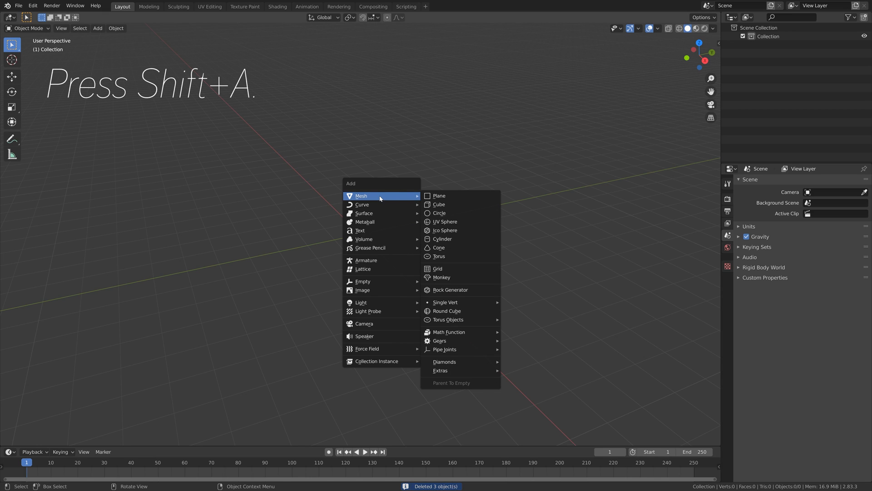
{"action": "left_click", "coordinate": [445, 221]}
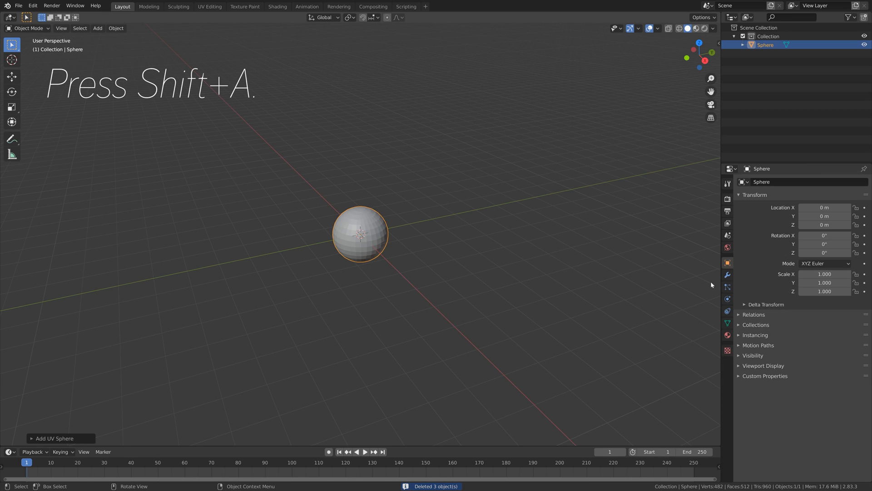
Add a Subdivision Surface modifier to the UV sphere and inspect its pole
{"action": "left_click", "coordinate": [727, 275]}
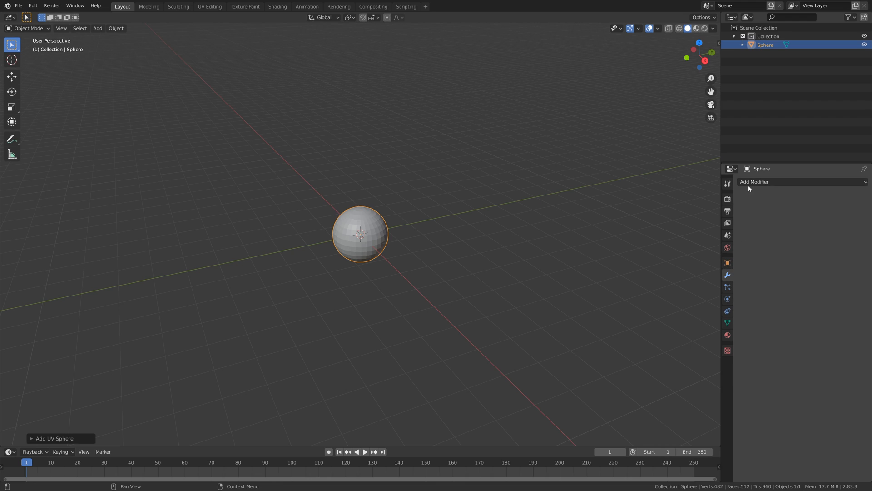
{"action": "left_click", "coordinate": [754, 181]}
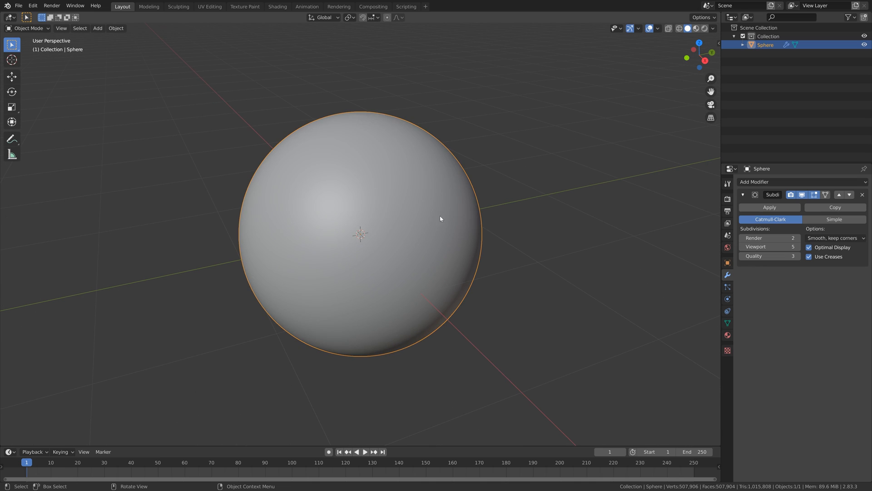
{"action": "scroll", "scroll_direction": "up", "scroll_amount": 3}
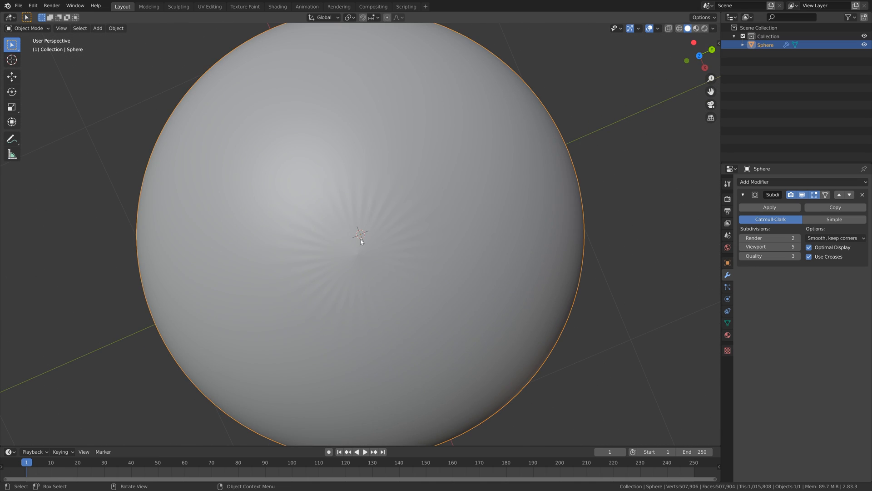
{"action": "left_click", "coordinate": [116, 27]}
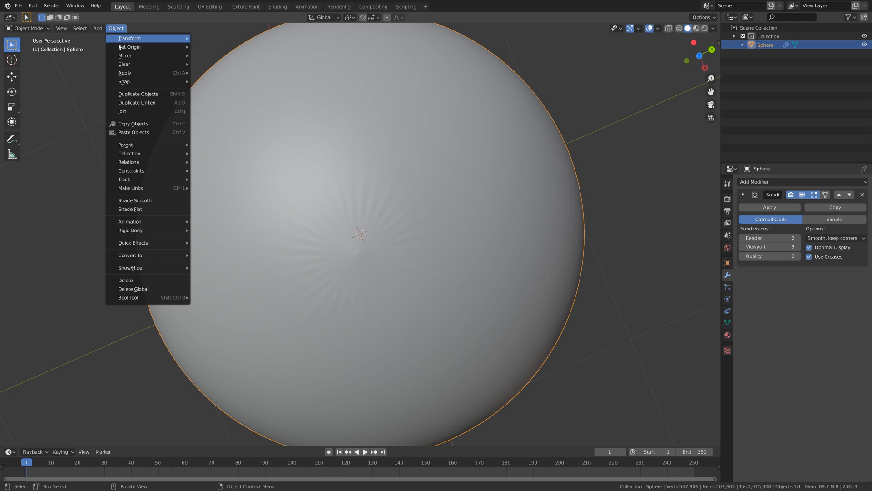
{"action": "left_click", "coordinate": [359, 221]}
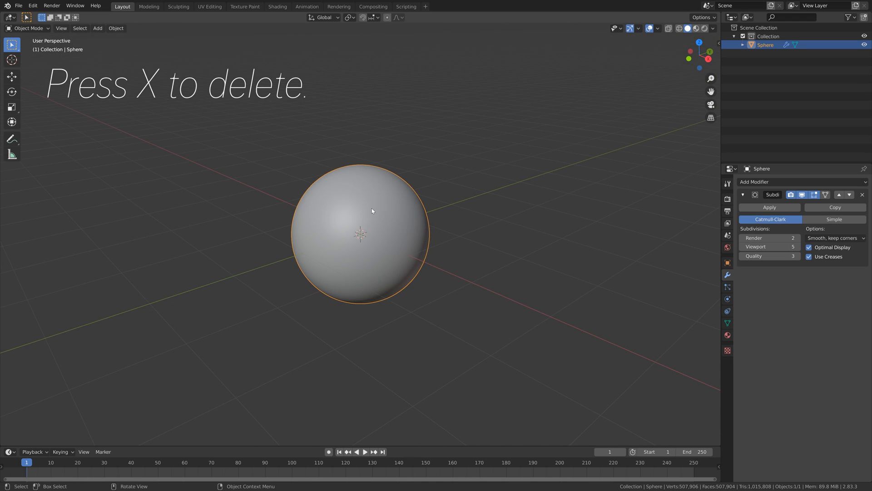
Replace the subdivided sphere with a new cube and list its addable modifiers
{"action": "key", "text": "x"}
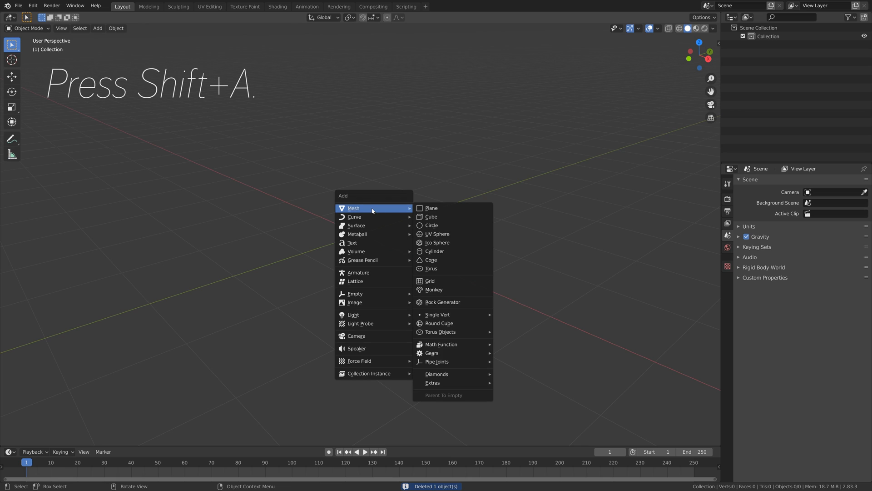
{"action": "left_click", "coordinate": [431, 216]}
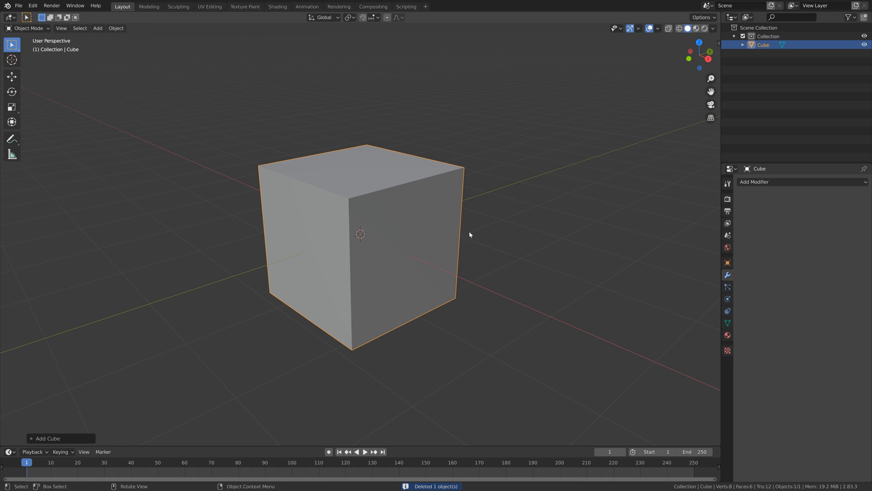
{"action": "left_click", "coordinate": [774, 181]}
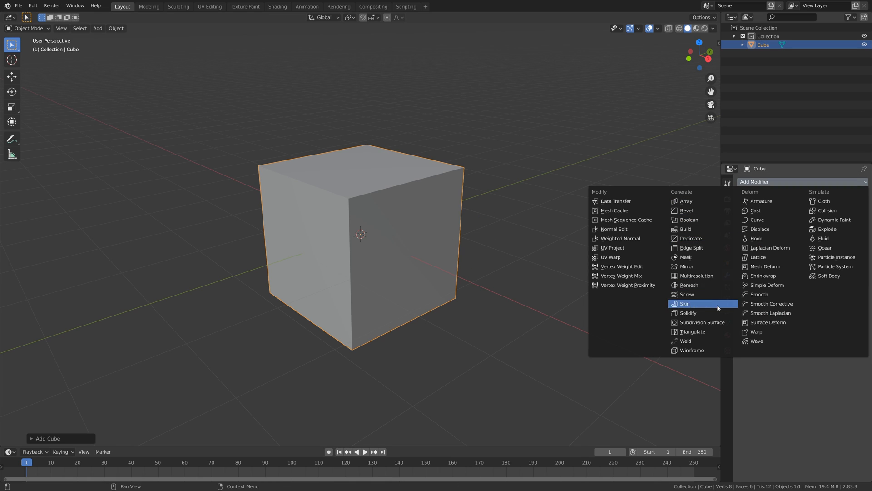
Apply a Subdivision Surface modifier with viewport level 5 to the cube, then enter Edit Mode
{"action": "left_click", "coordinate": [703, 322]}
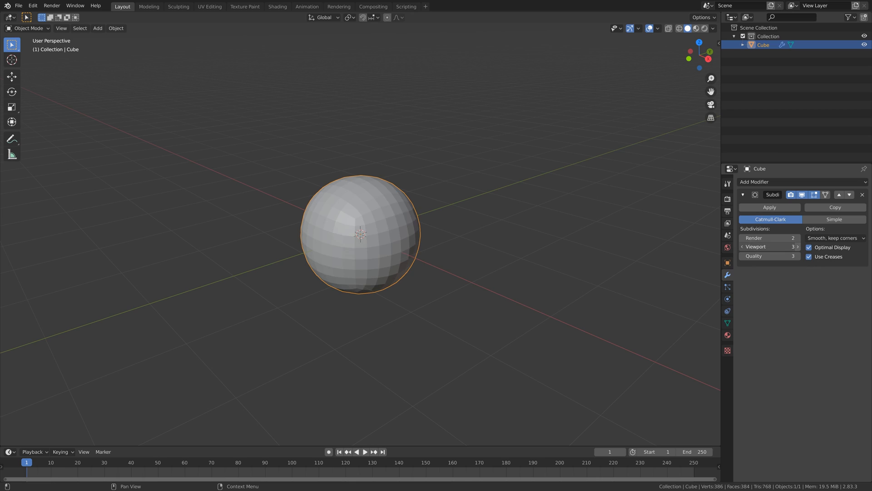
{"action": "left_click", "coordinate": [798, 246]}
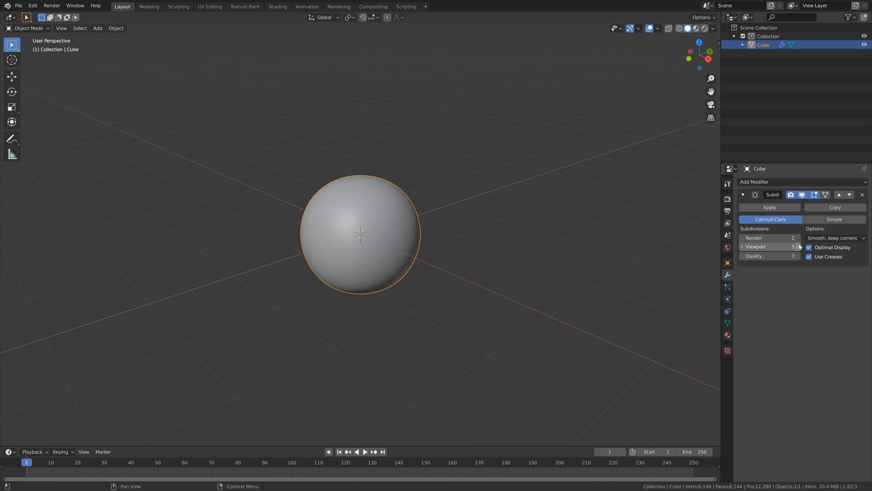
{"action": "mouse_move", "coordinate": [770, 246]}
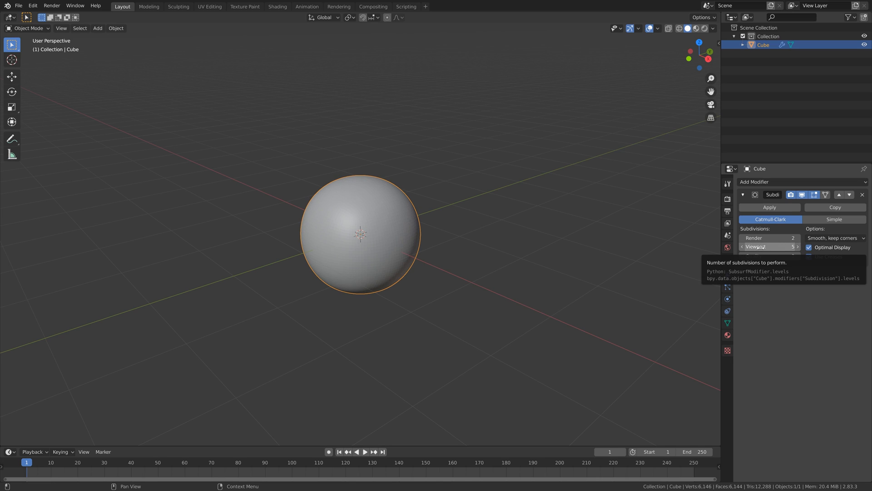
{"action": "left_click", "coordinate": [863, 194]}
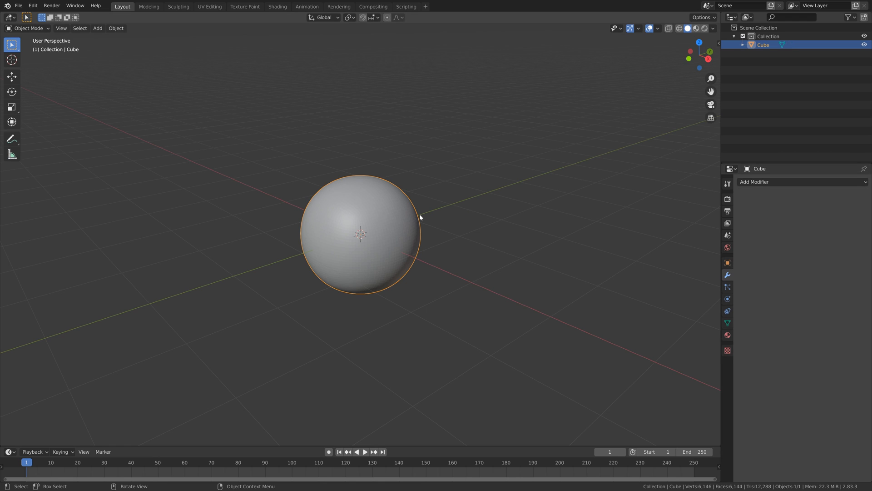
{"action": "key", "text": "Tab"}
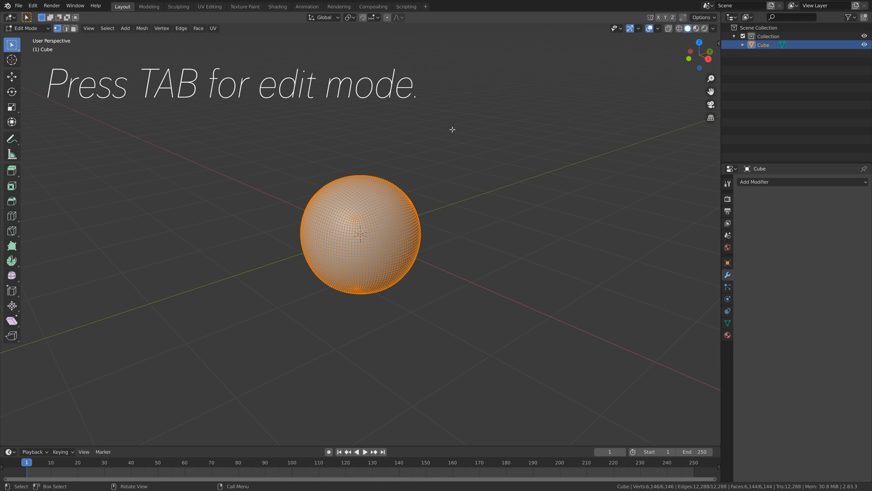
{"action": "mouse_move", "coordinate": [411, 167]}
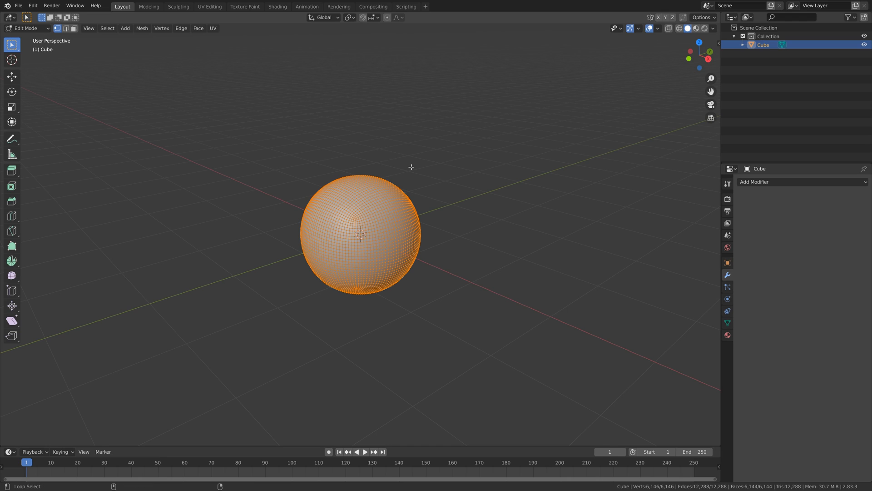
Spherize the subdivided mesh with To Sphere, then return to Object Mode
{"action": "key", "text": "alt+shift+s"}
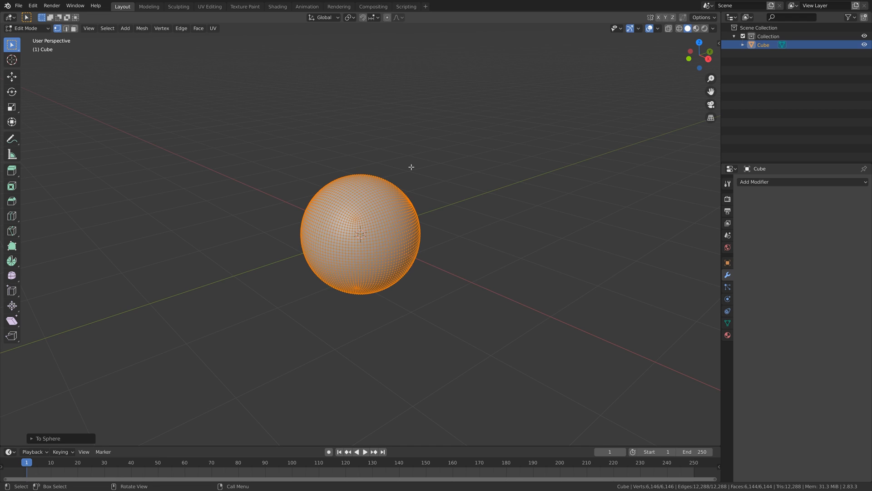
{"action": "key", "text": "Tab"}
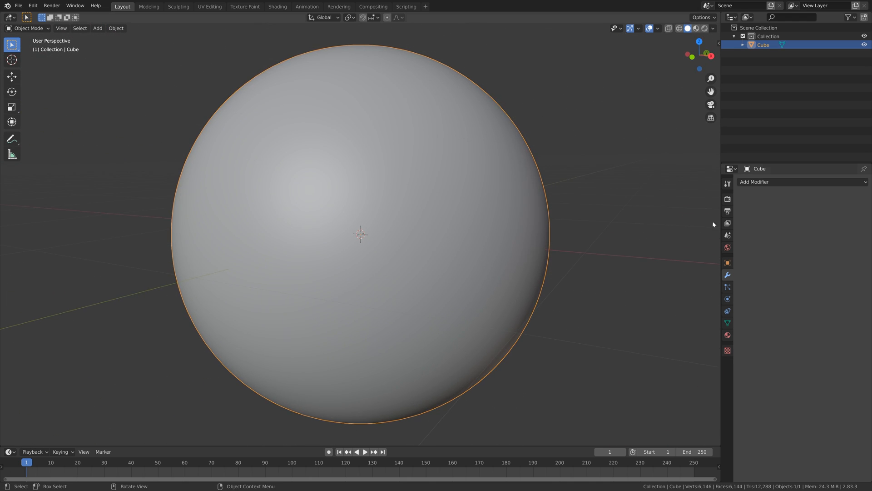
Open the Add Modifier menu for the spherized mesh
{"action": "left_click", "coordinate": [754, 182]}
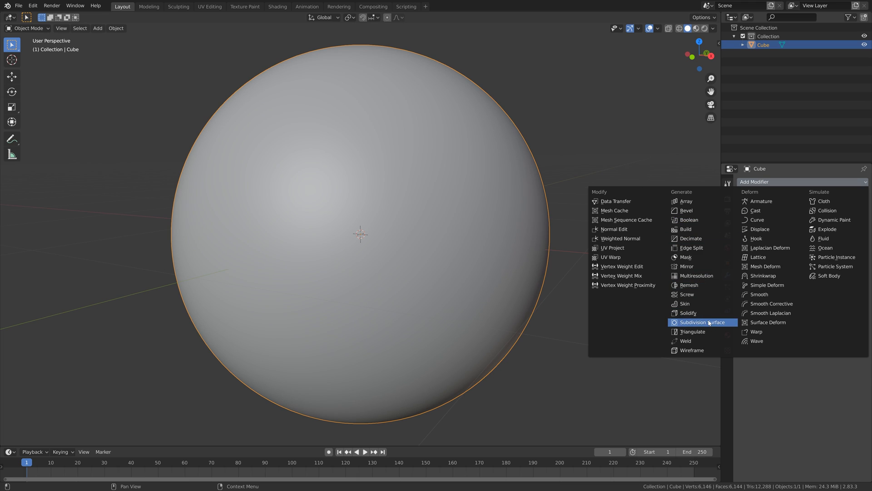